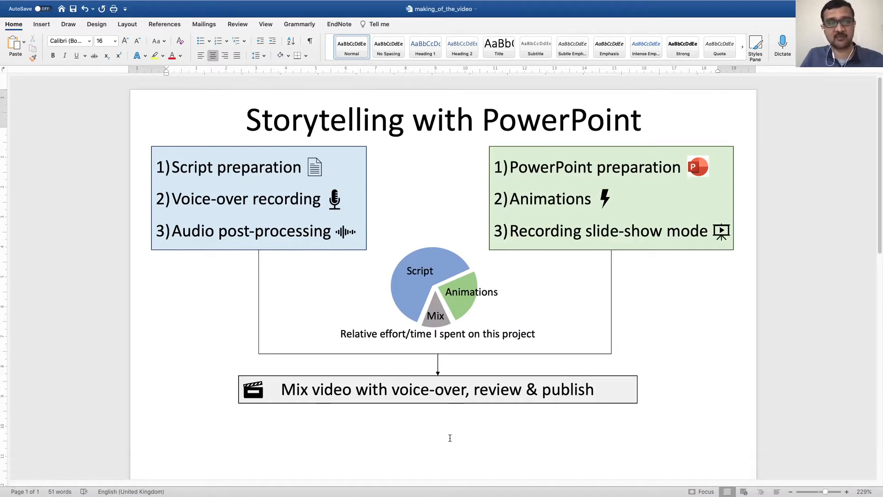
Scroll through the thumbnails and open slide 7 with the globe, USB drive and haystack.
left_click(450, 437)
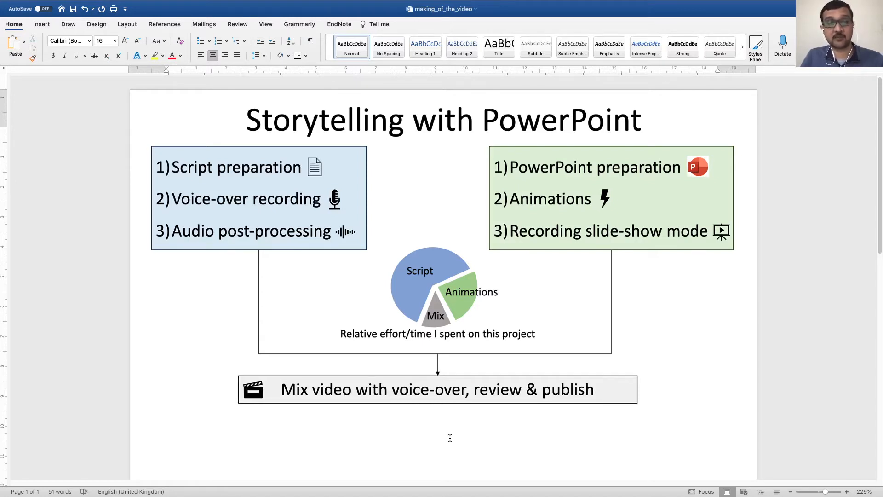
left_click(445, 438)
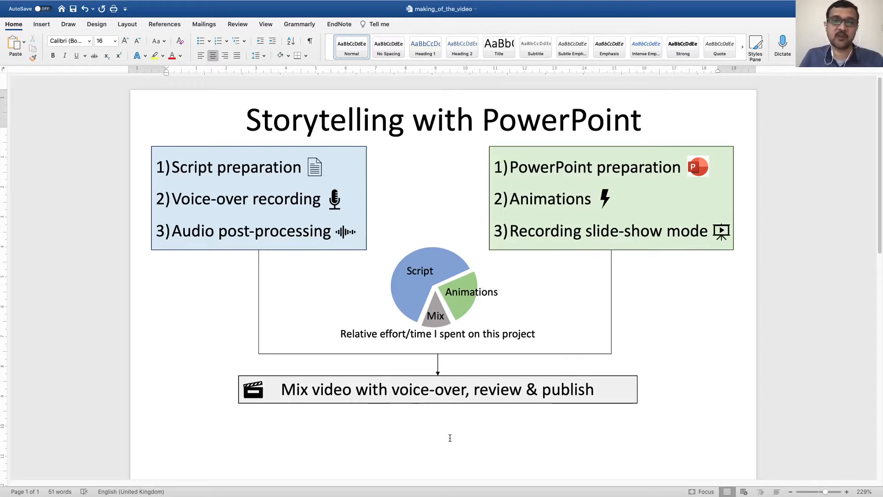
left_click(450, 438)
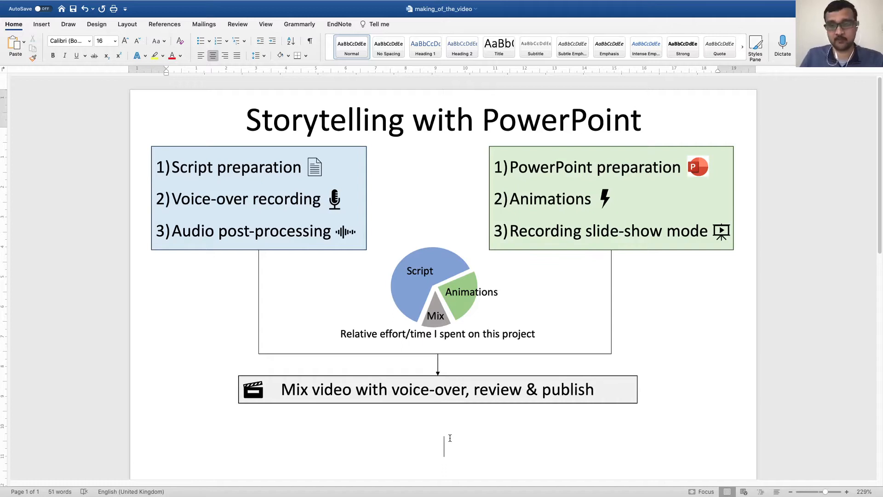
mouse_move(400, 280)
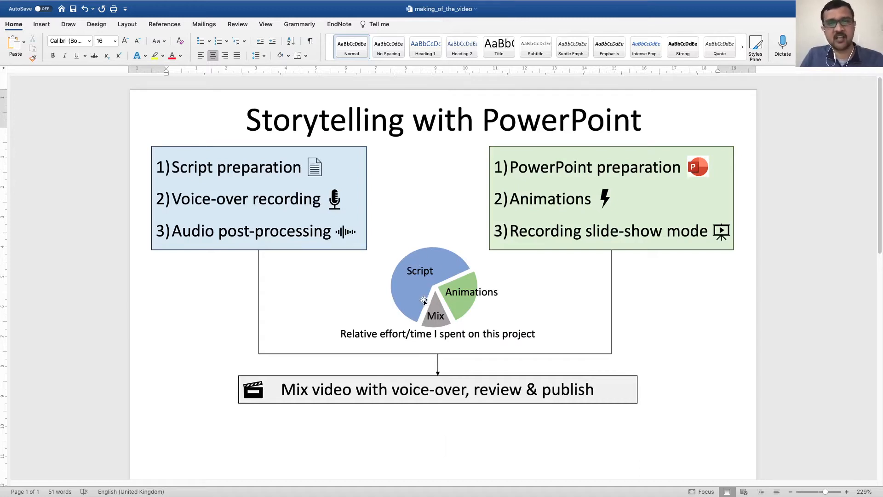
mouse_move(417, 299)
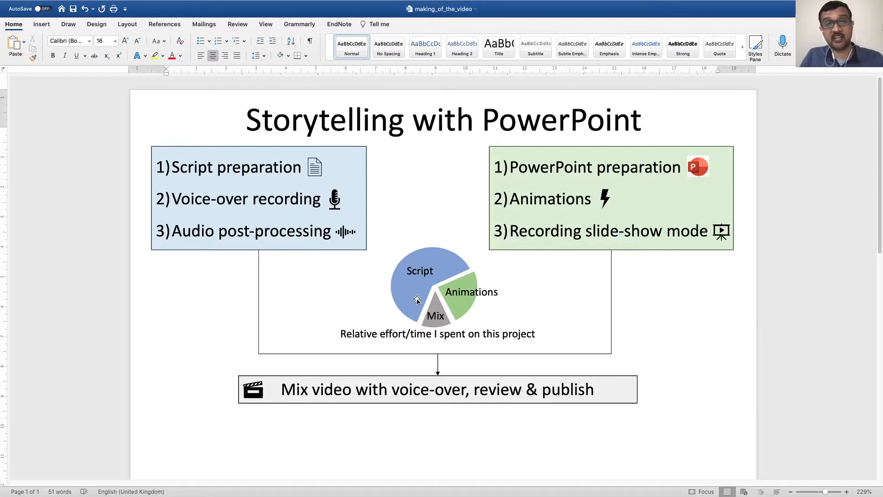
left_click(444, 445)
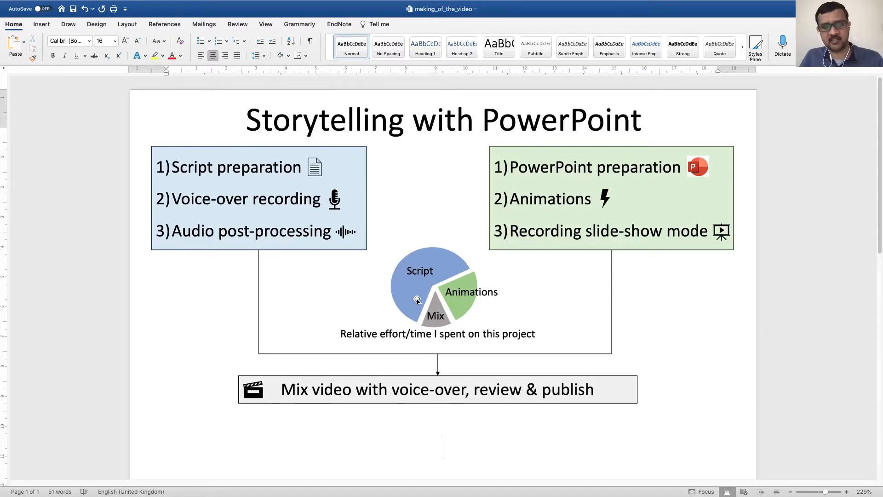
mouse_move(479, 289)
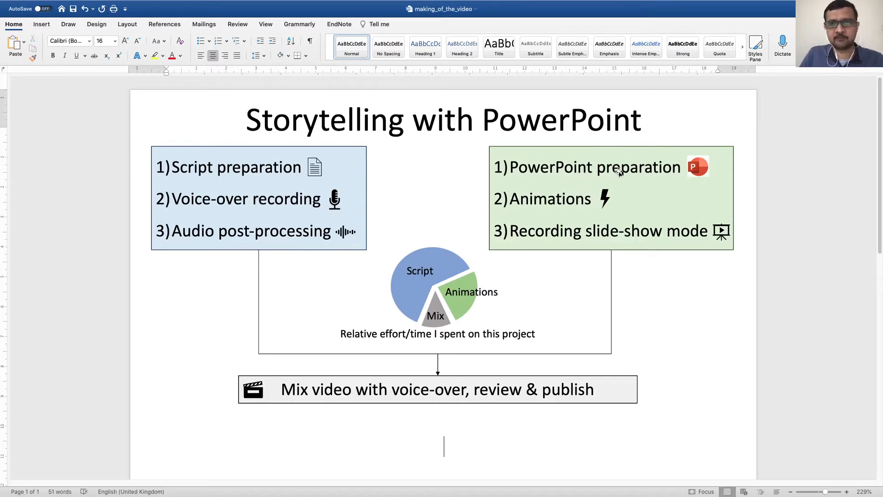
mouse_move(569, 210)
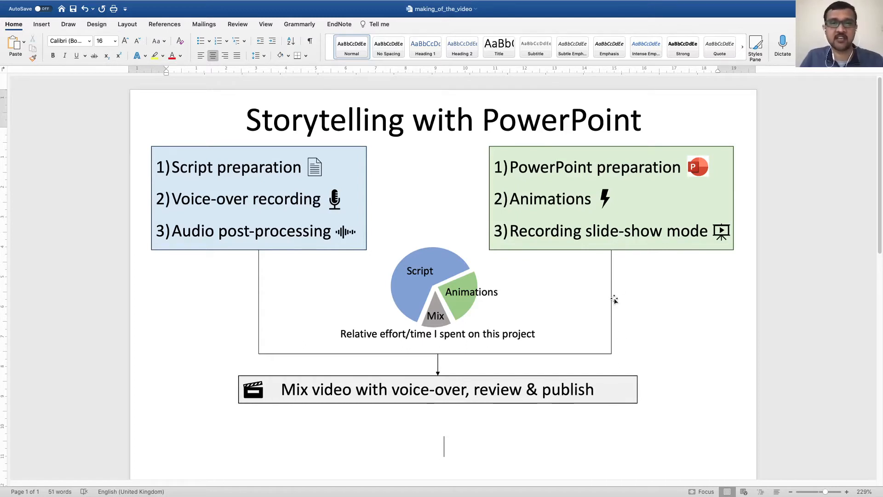
mouse_move(249, 208)
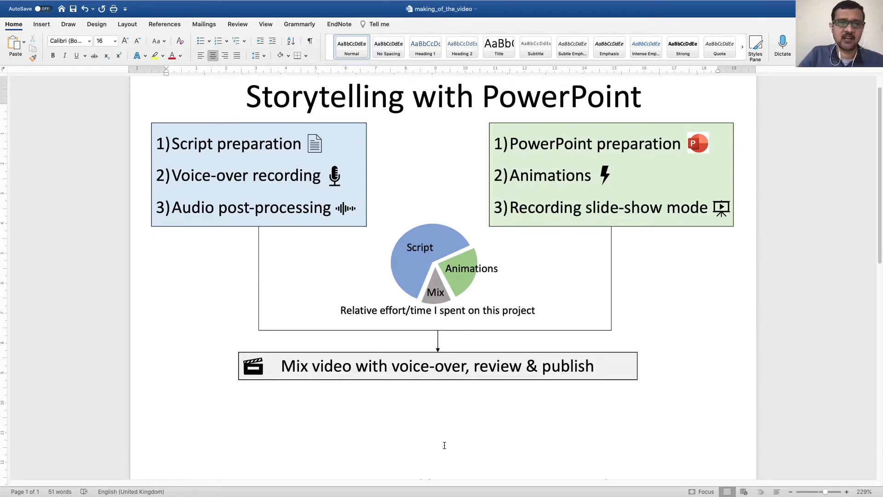
scroll("down", 3)
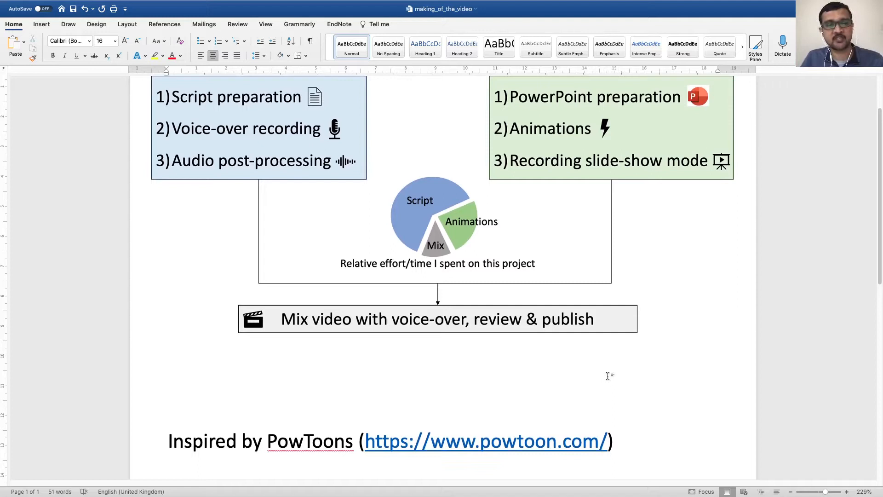
left_click(445, 376)
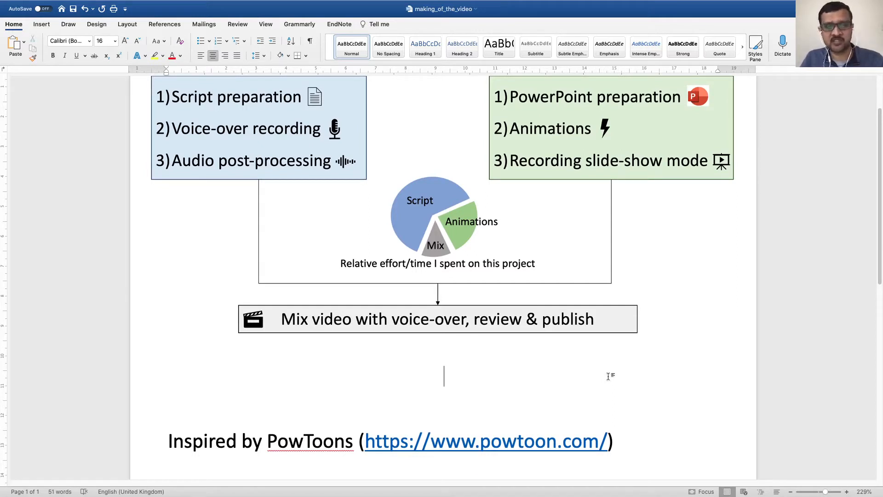
mouse_move(634, 400)
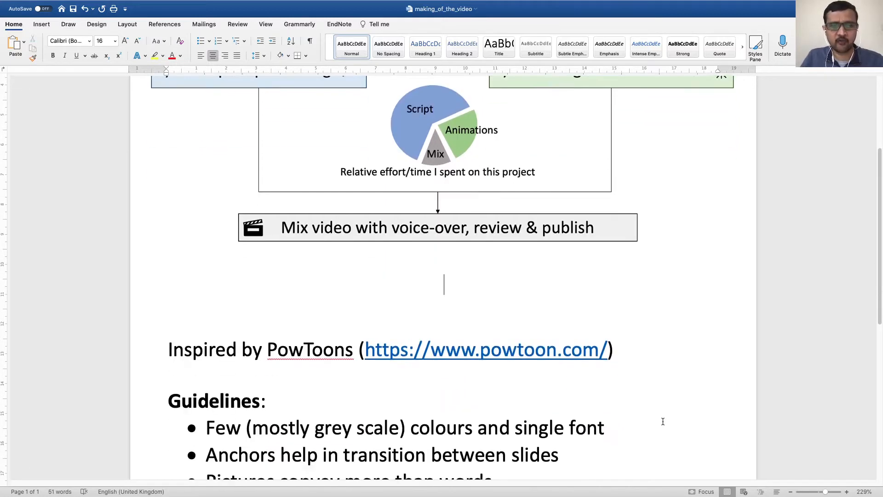
scroll("down", 3)
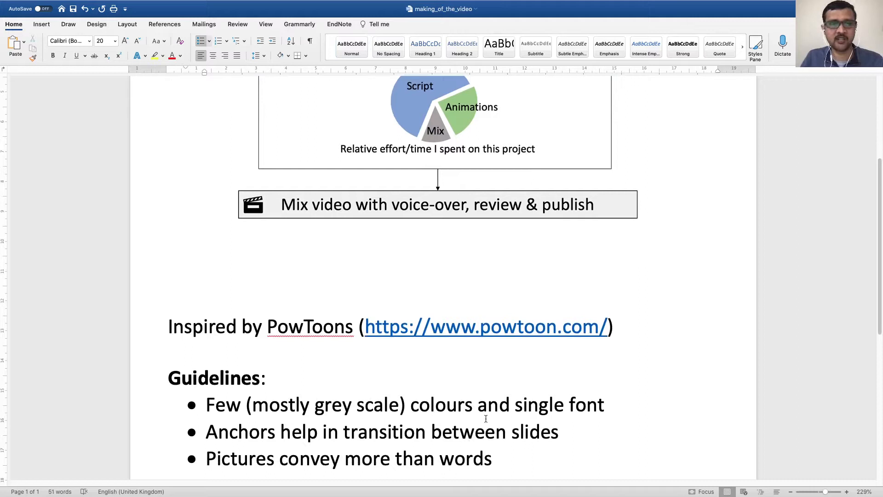
left_click(475, 405)
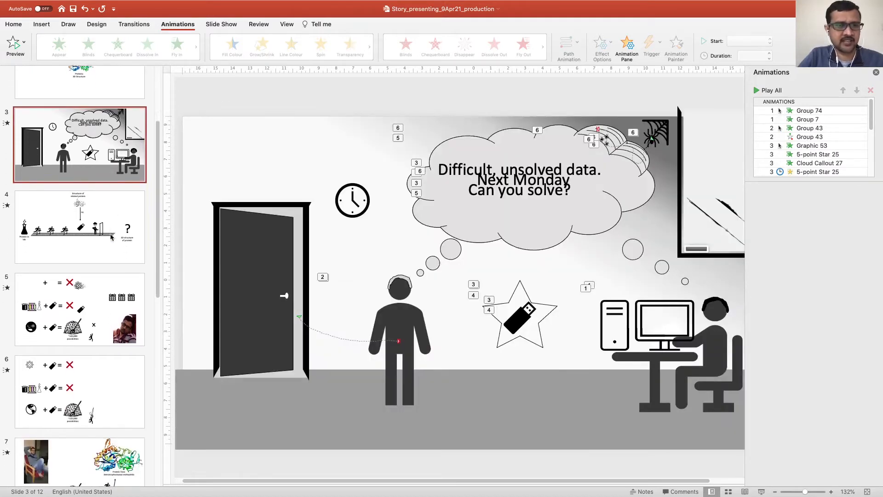
scroll("down", 3)
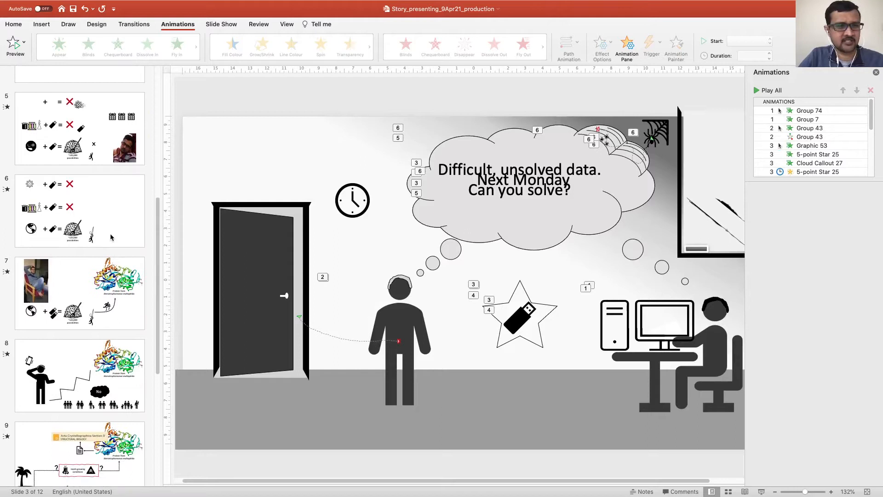
scroll("down", 3)
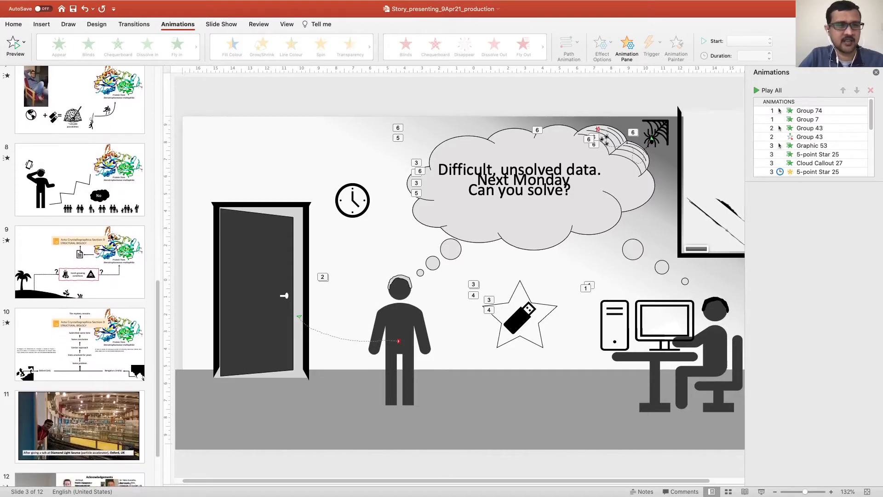
left_click(79, 266)
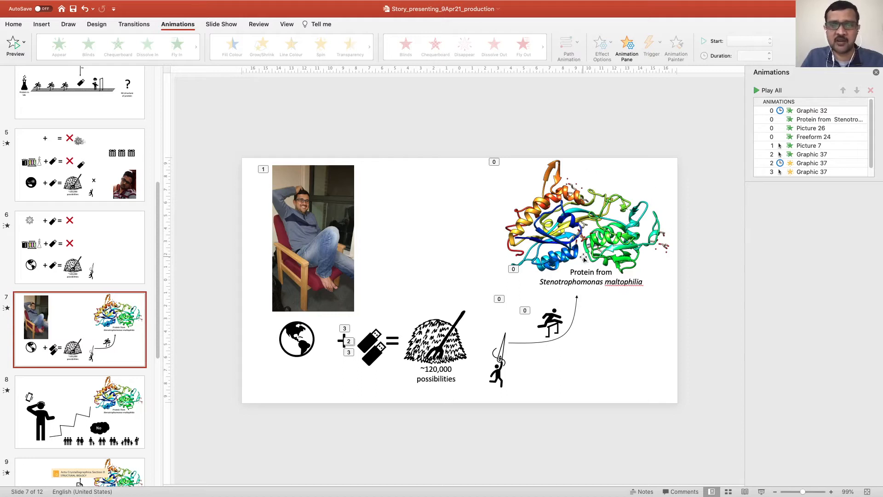
mouse_move(698, 283)
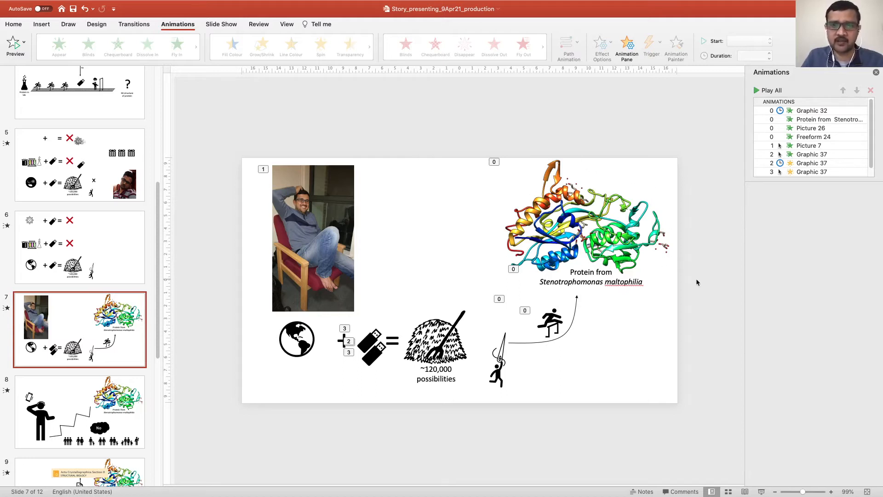
Briefly view slide 8, then open slide 4 with the protein hurdle-race diagram.
left_click(80, 412)
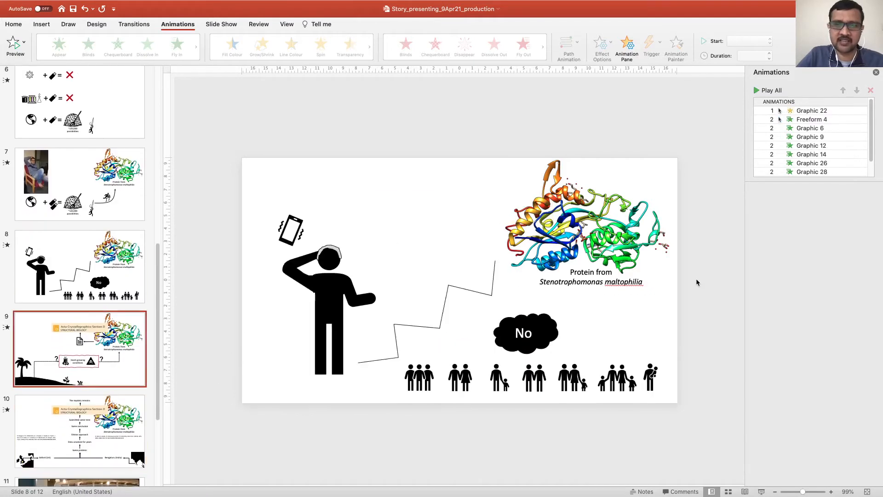
left_click(79, 184)
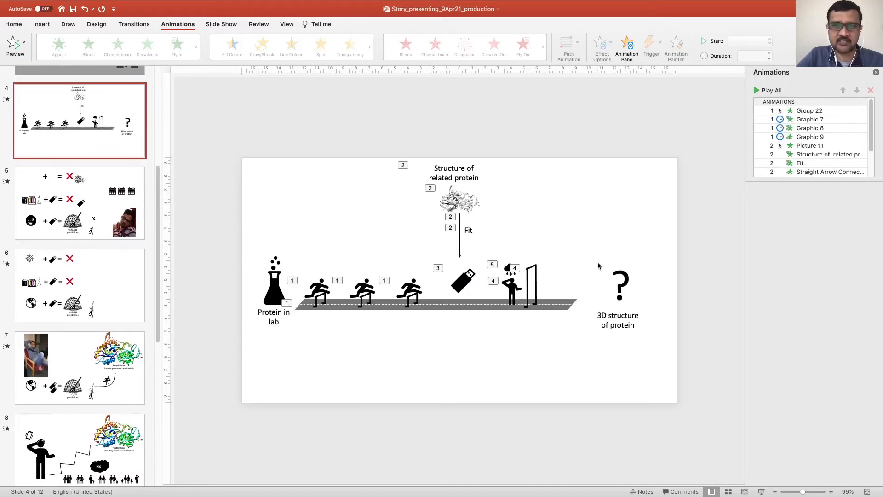
left_click(79, 203)
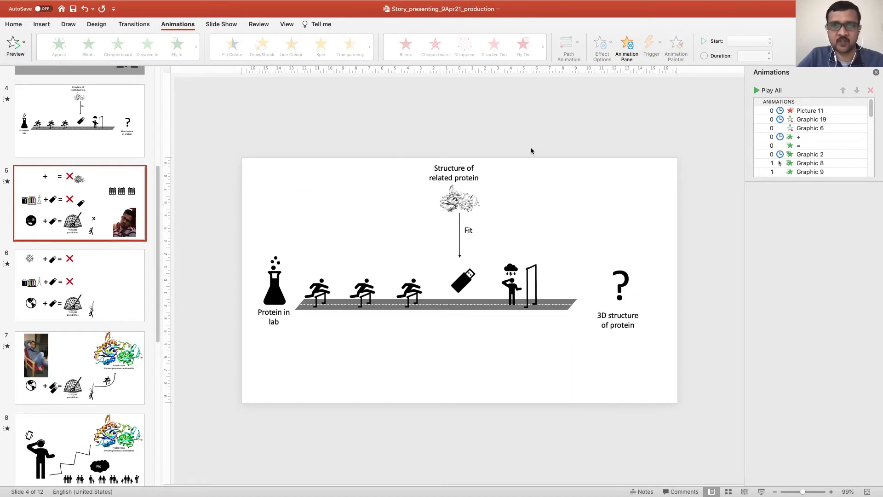
left_click(80, 120)
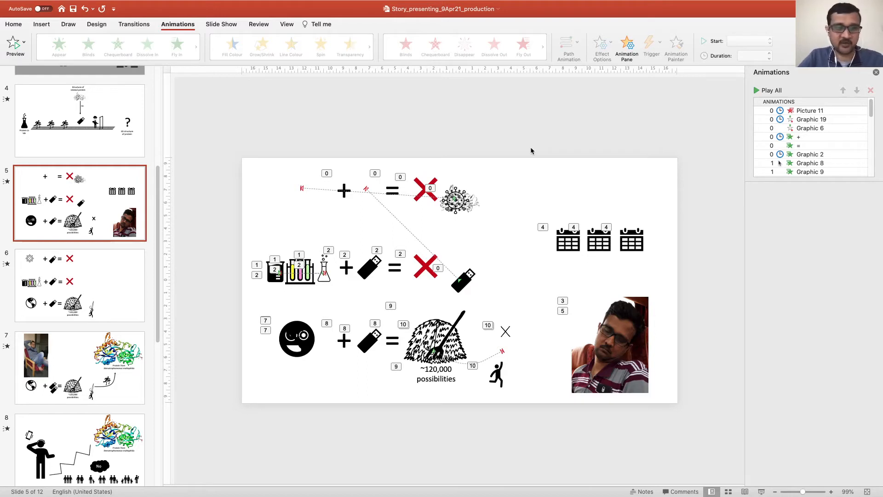
mouse_move(479, 151)
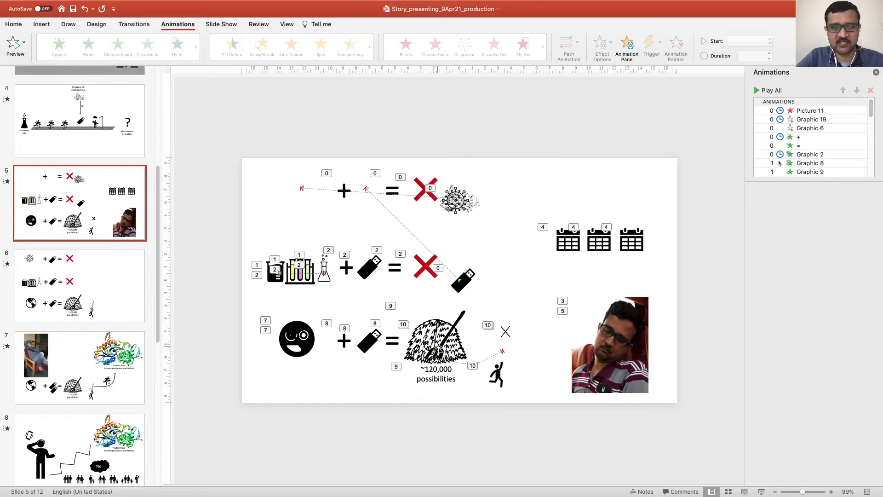
mouse_move(438, 403)
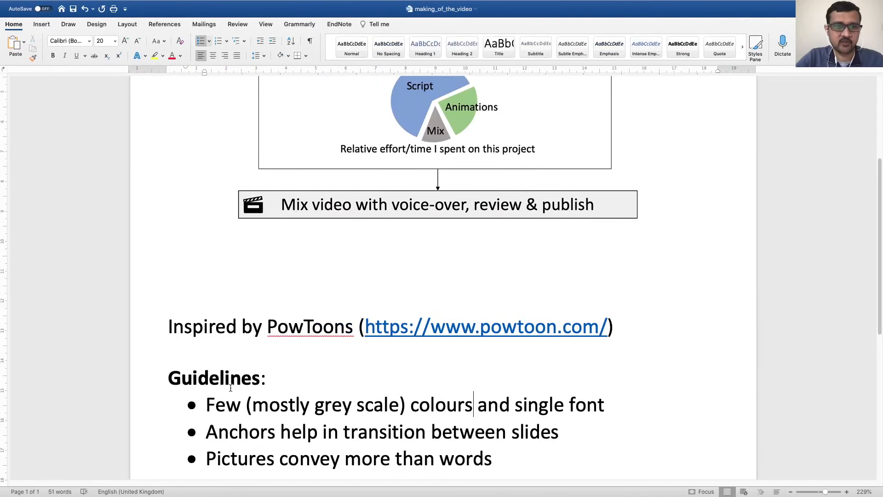
Highlight the three Guidelines bullets in the making-of notes and scroll through the preparation points.
left_click_drag(207, 404, 427, 458)
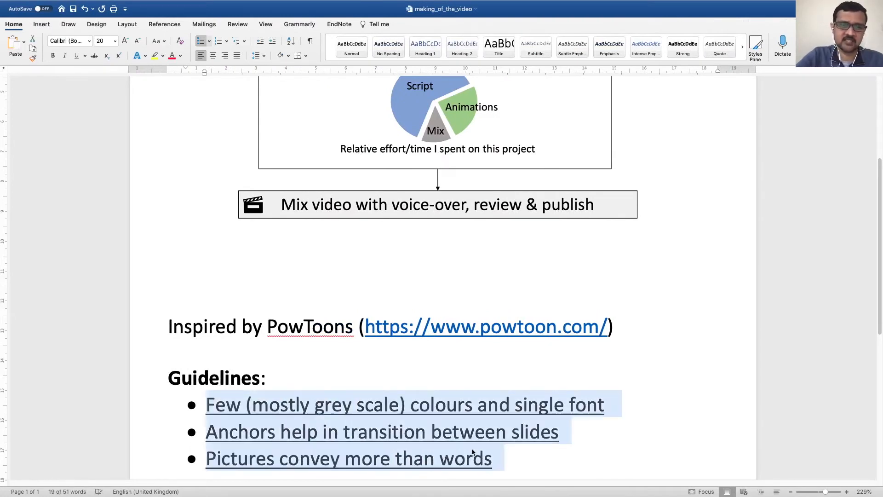
scroll("down", 3)
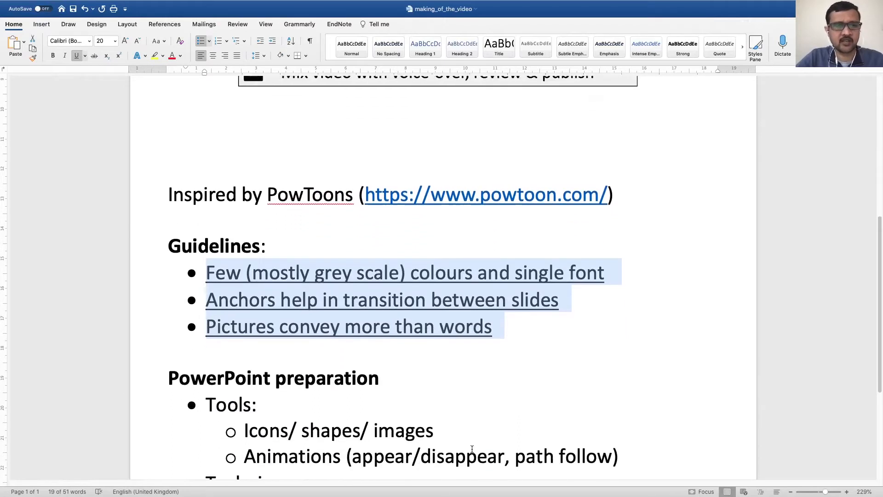
scroll("up", 3)
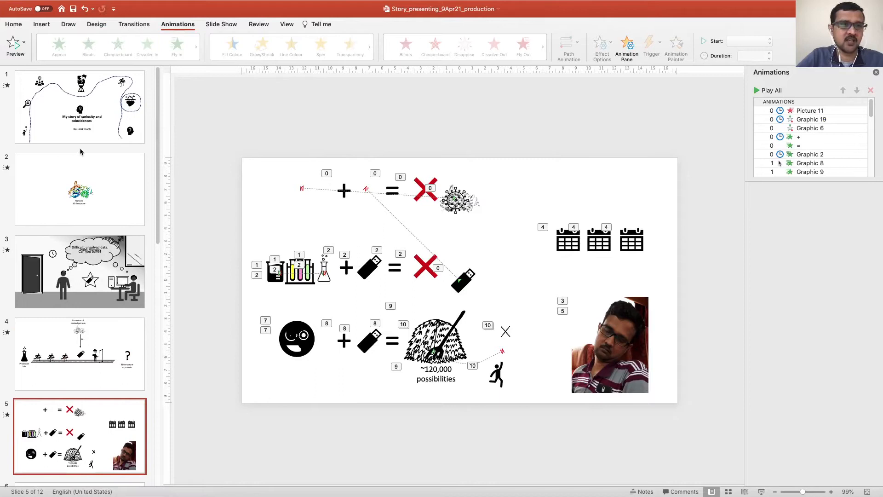
Insert a blank slide 2 directly after the title slide.
left_click(80, 105)
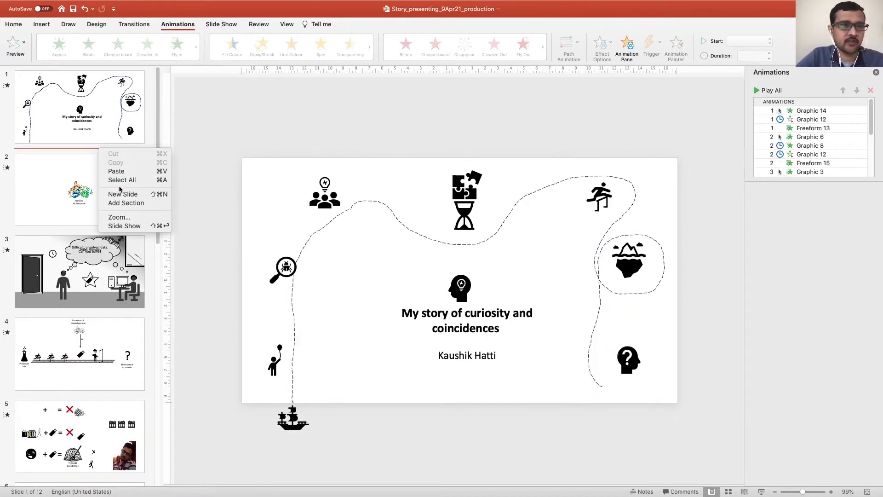
left_click(122, 194)
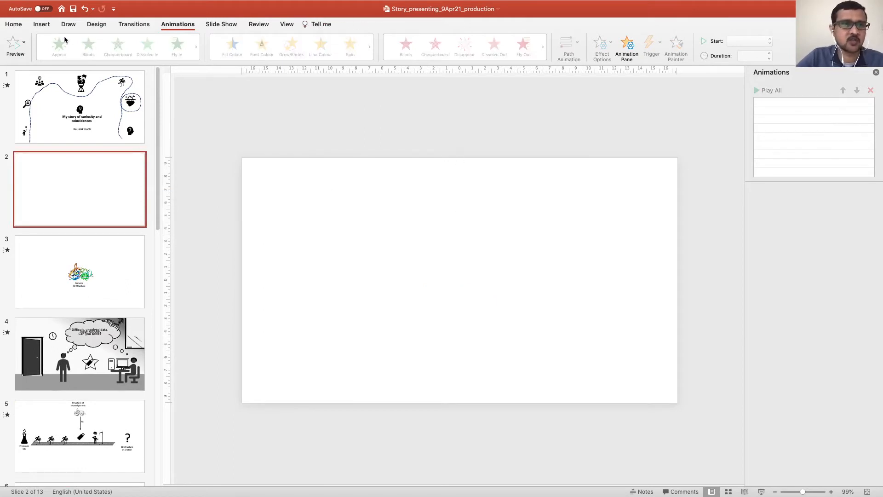
left_click(41, 24)
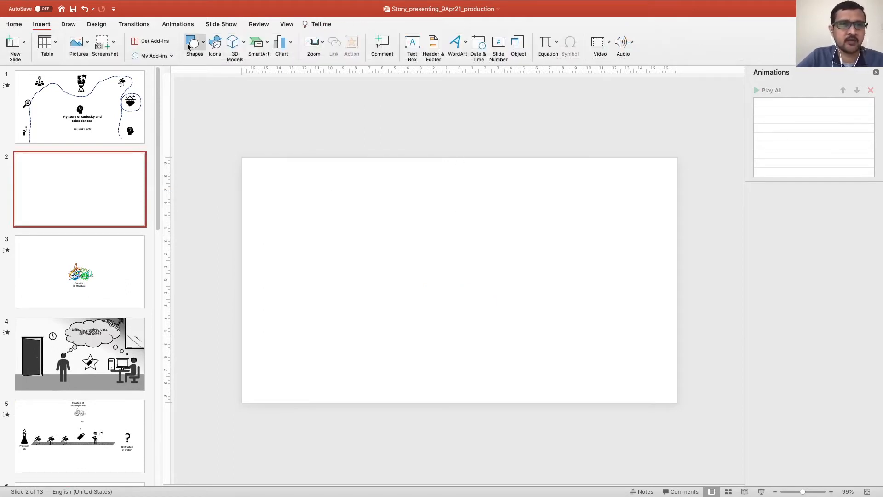
Draw a blue oval circle in the upper left of slide 2.
left_click(193, 45)
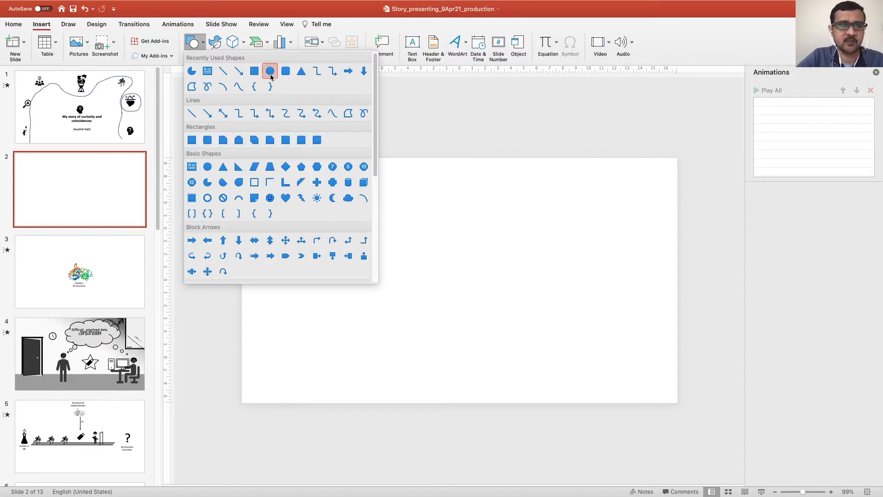
left_click_drag(298, 199, 338, 248)
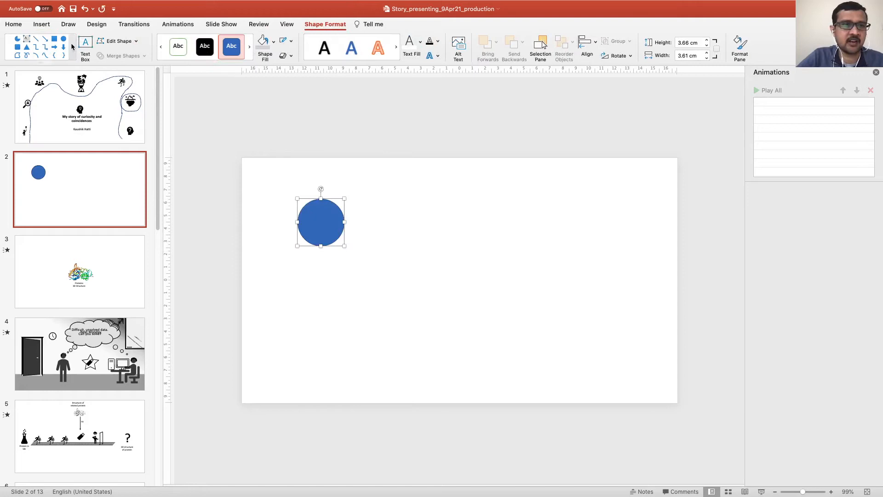
left_click(41, 24)
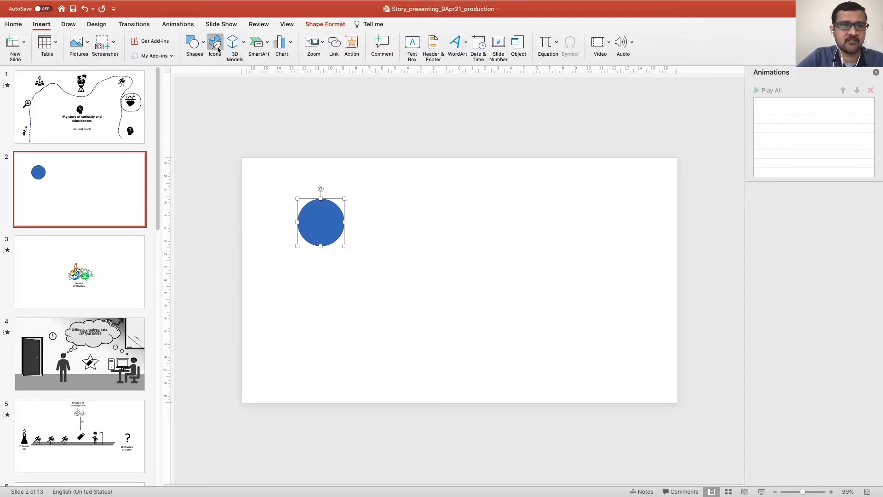
Search the stock icons for 'clock' and insert the clock icon.
left_click(215, 45)
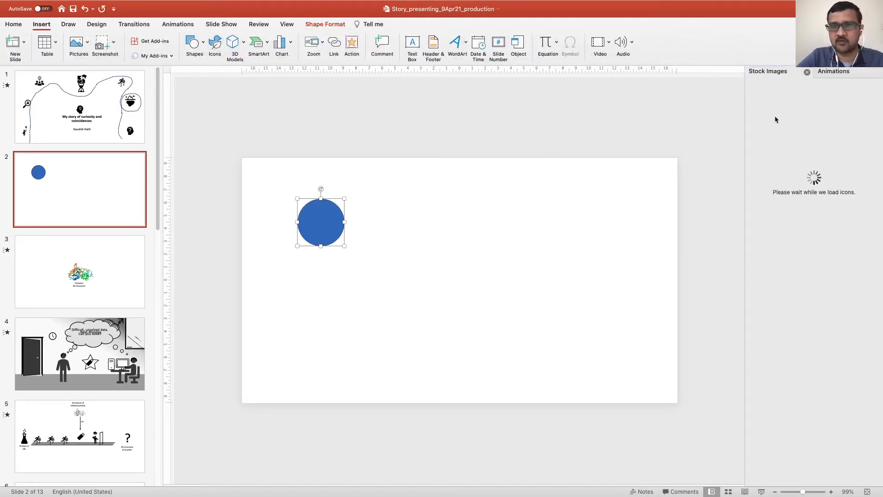
left_click(809, 95)
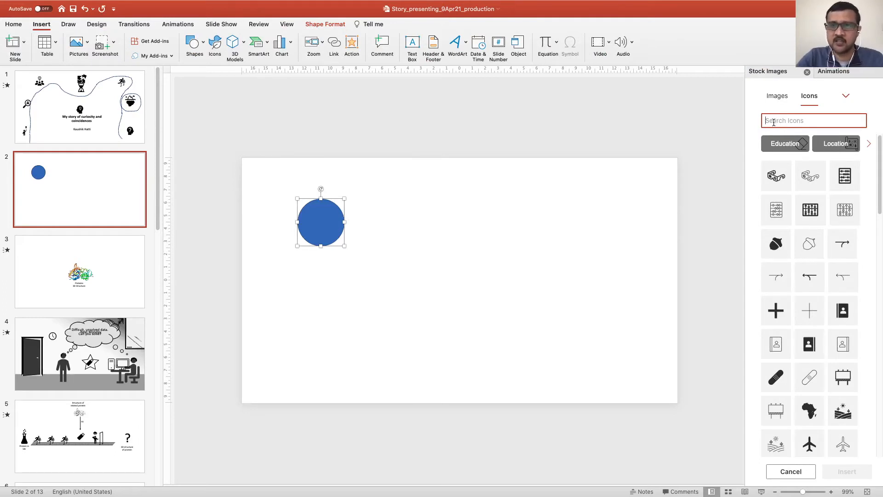
type("clock")
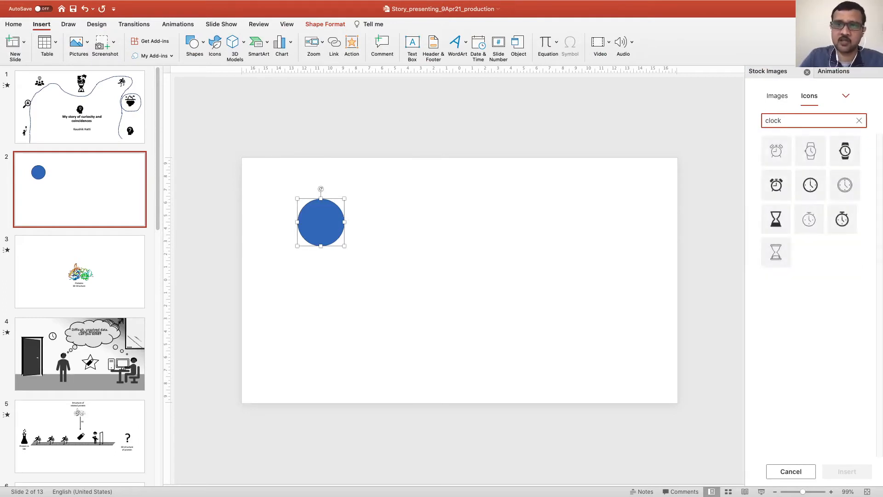
left_click(810, 185)
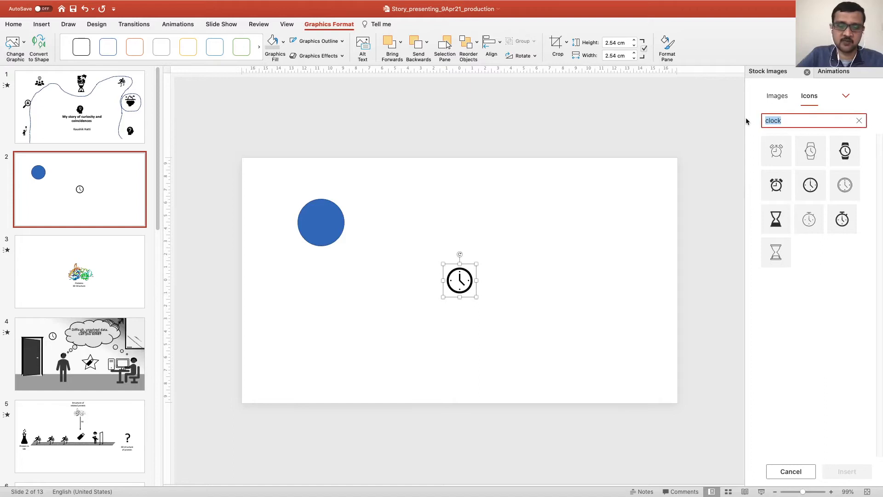
Search 'hurdle', insert the hurdler icon, and close the Stock Images pane.
type("hurdle")
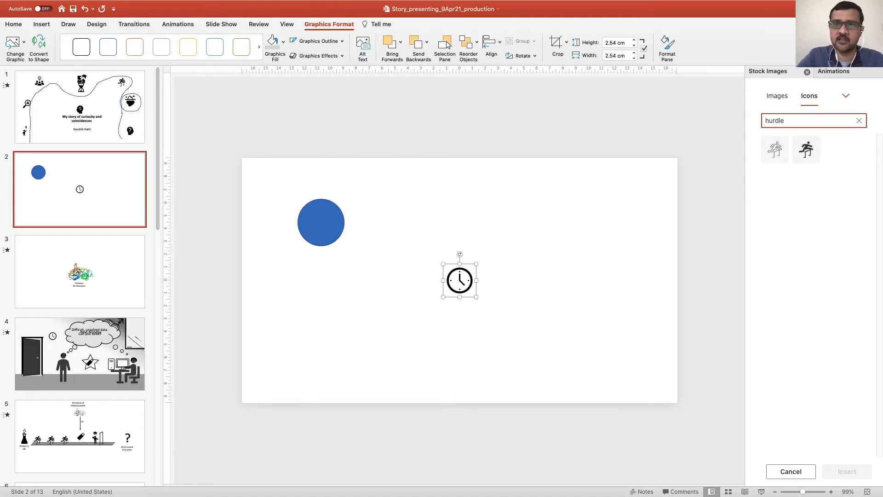
left_click(806, 149)
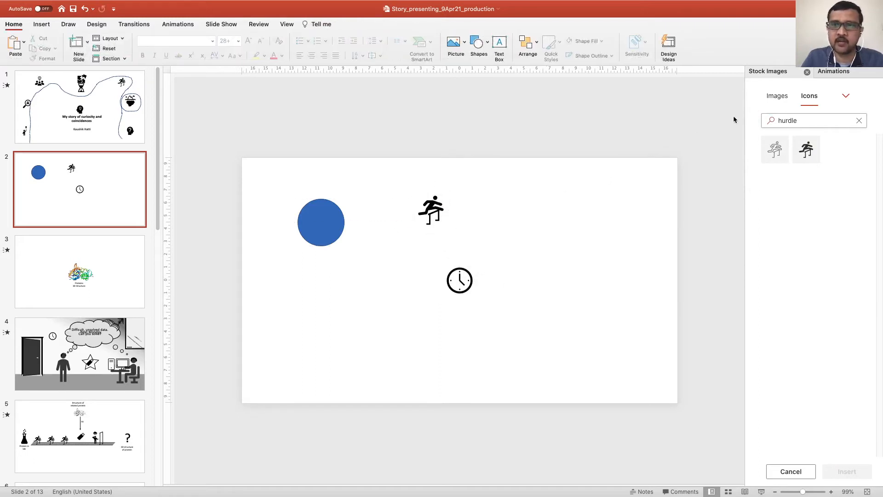
left_click(808, 72)
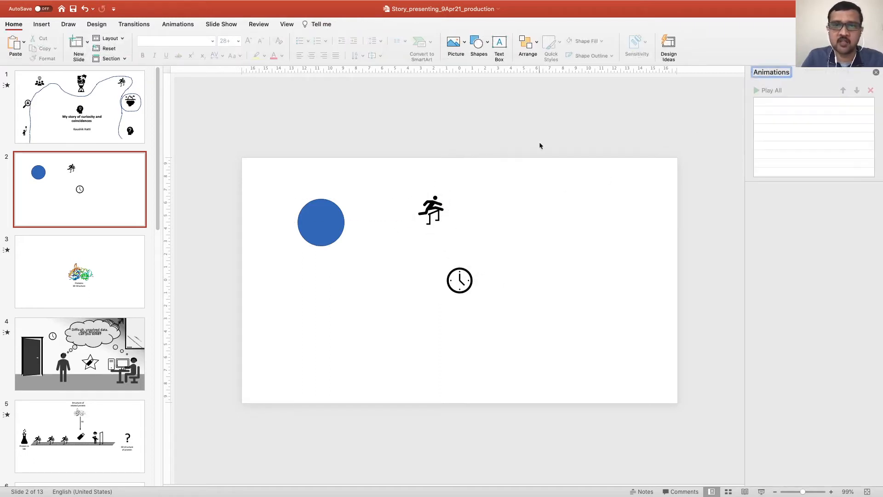
Give the circle an Appear entrance and add a motion path to the hurdler.
left_click(322, 221)
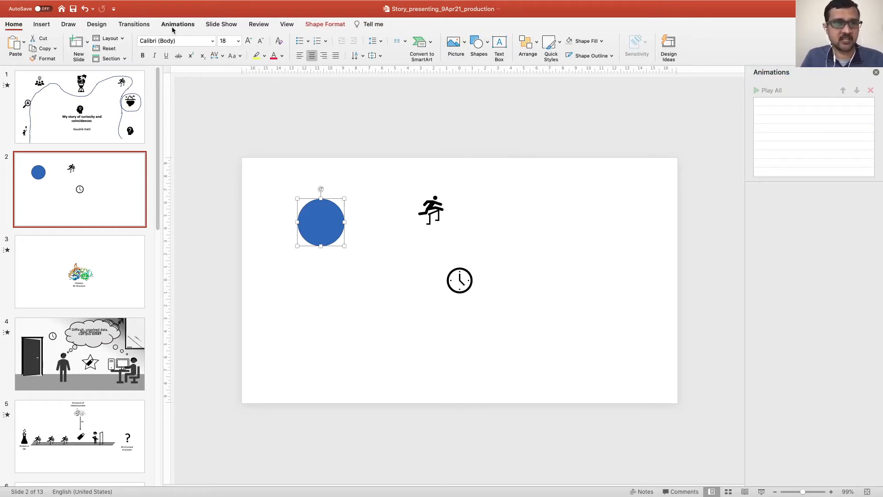
left_click(178, 24)
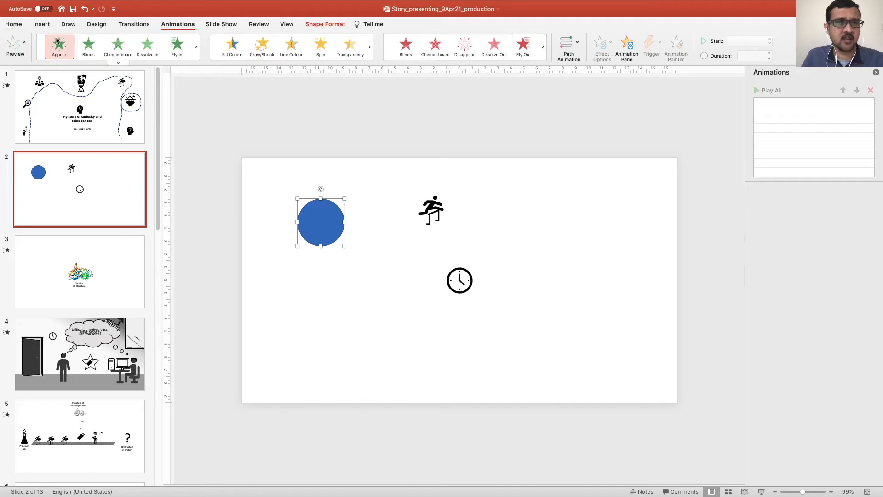
left_click(88, 46)
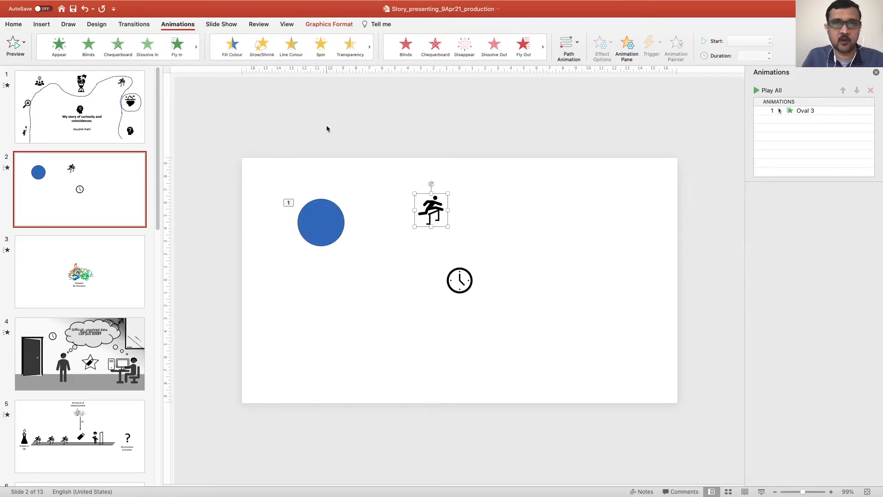
left_click(568, 46)
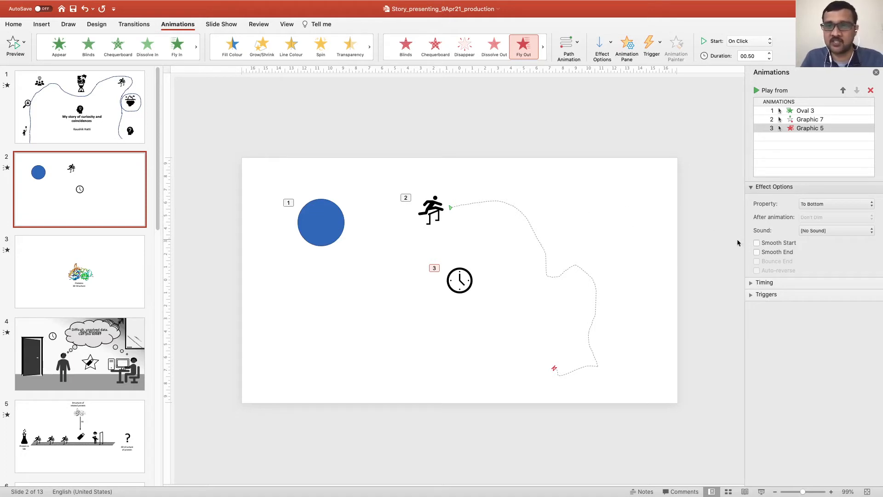
Set the hurdler's path animation to Bounce End and preview the slide's animations.
left_click(431, 210)
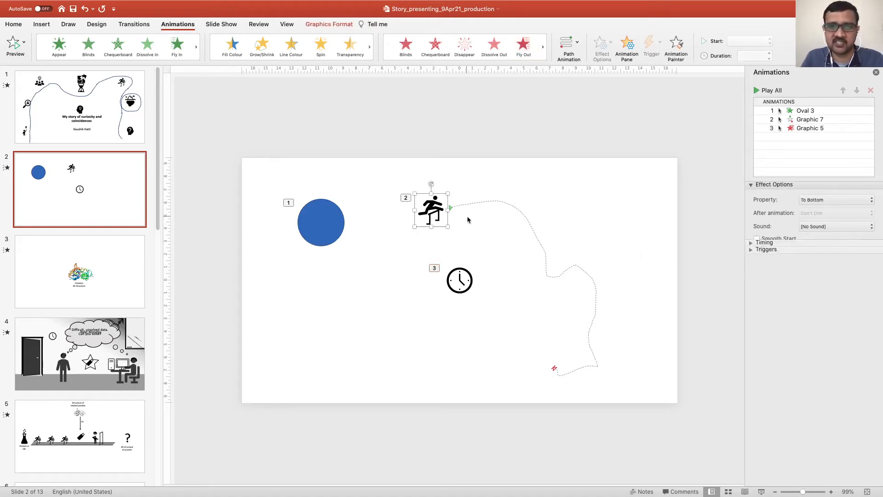
left_click(810, 118)
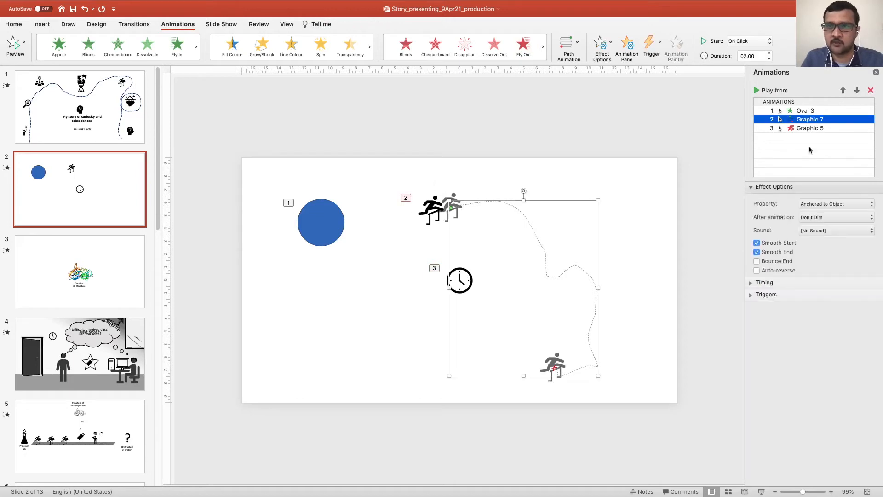
left_click(756, 261)
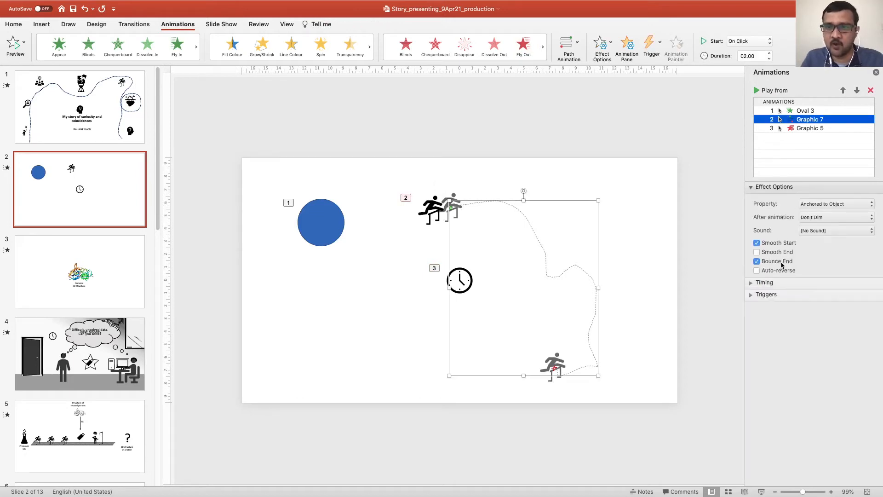
left_click(805, 110)
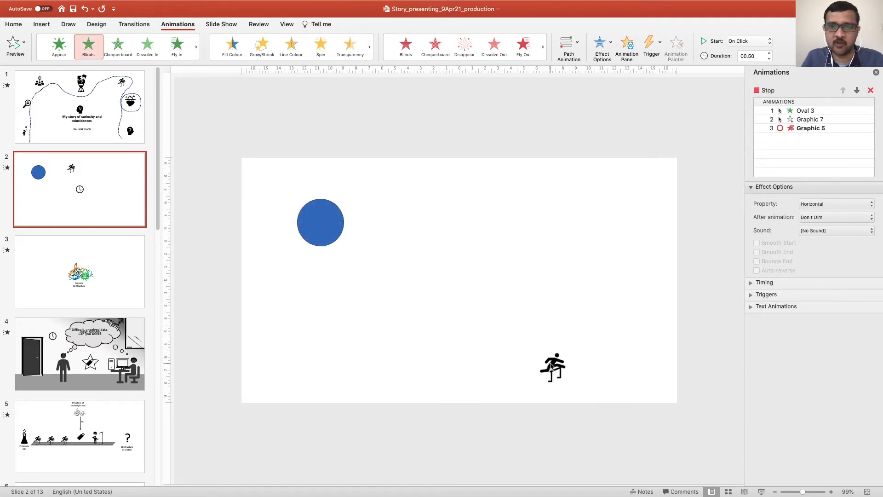
left_click(805, 111)
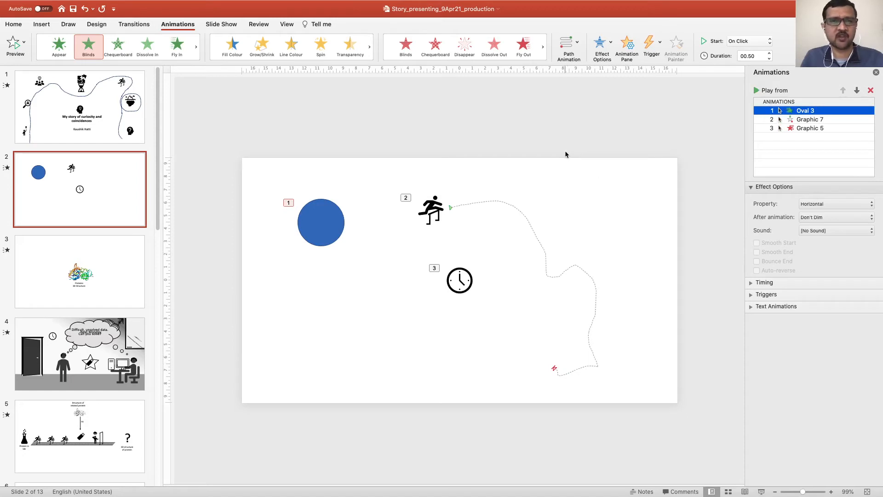
mouse_move(181, 210)
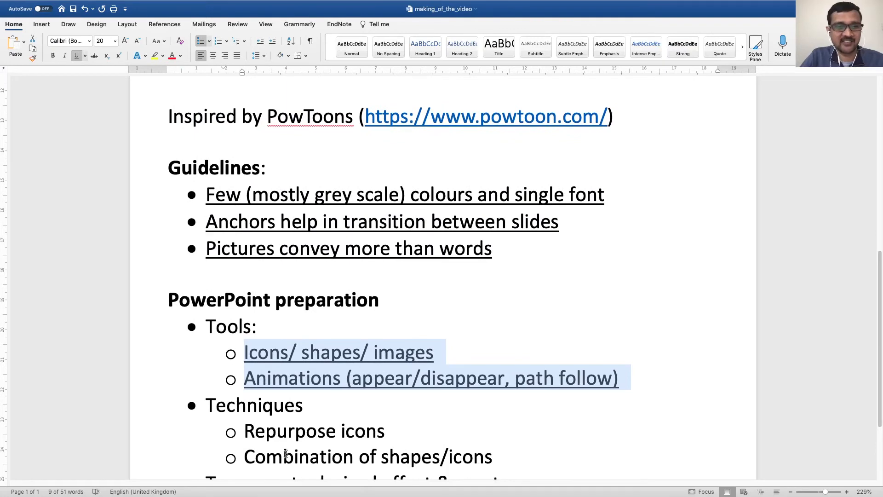
Switch to the making_of_the_video Word notes to review the PowerPoint preparation bullets.
left_click(245, 432)
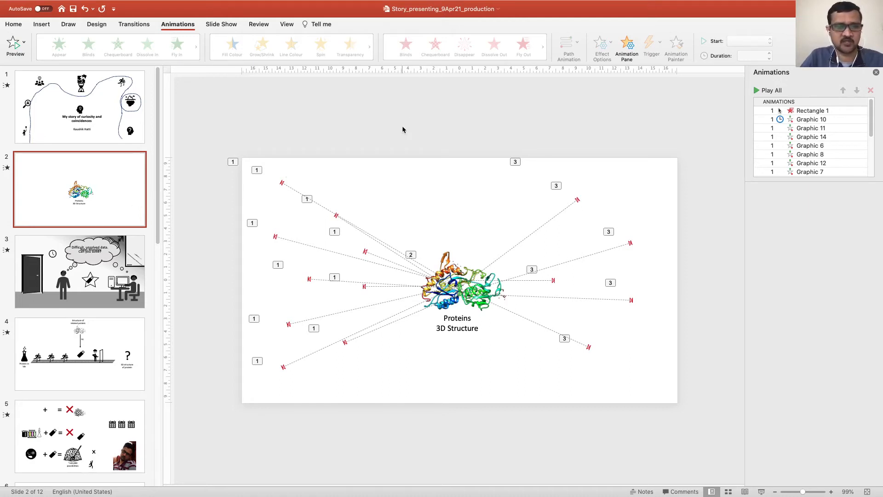
mouse_move(708, 466)
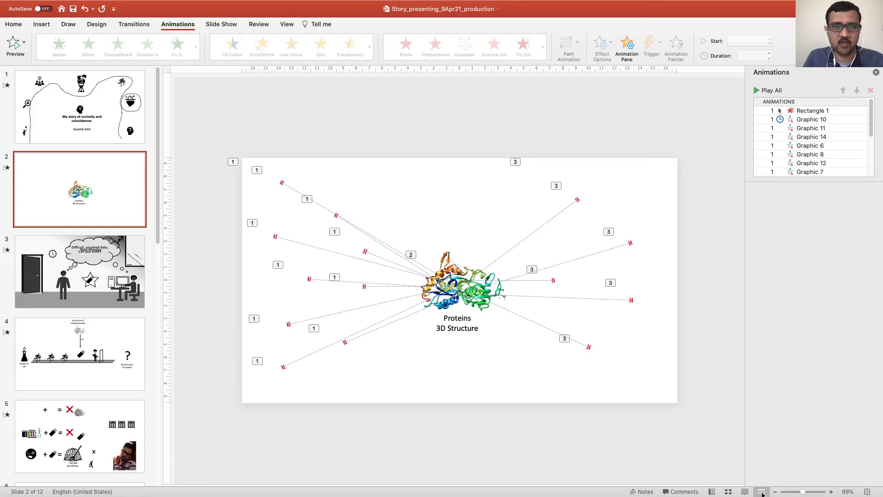
Preview the slides, then place the white cover over the protein and check its Disappear effect.
left_click(761, 491)
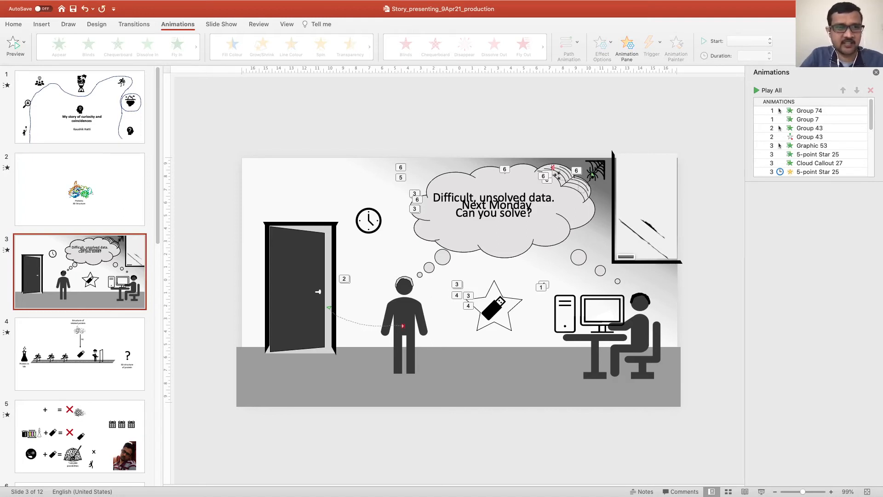
left_click(80, 188)
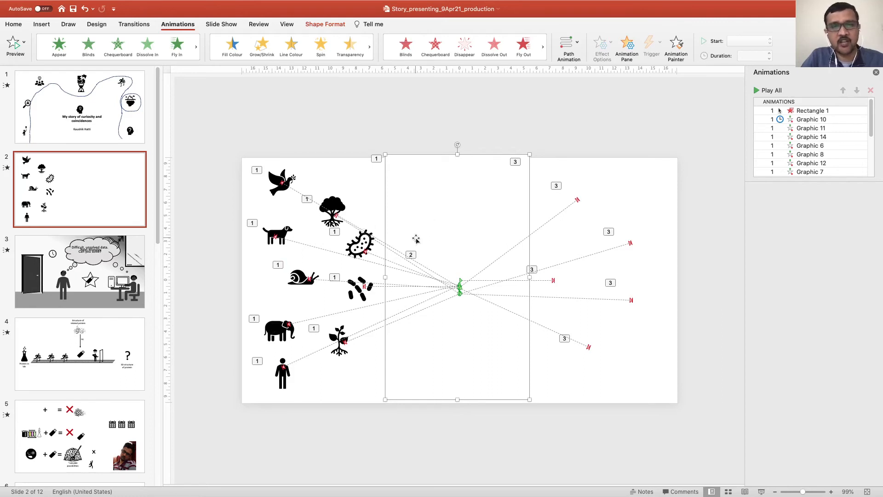
mouse_move(458, 260)
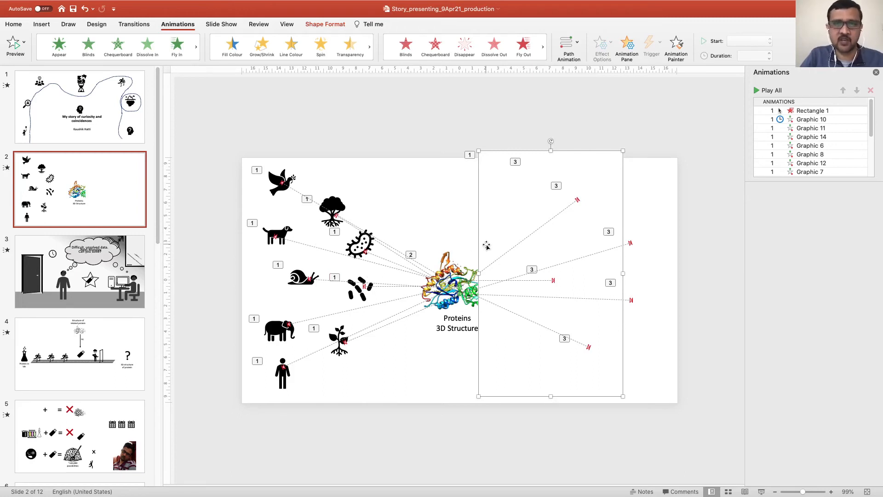
mouse_move(422, 230)
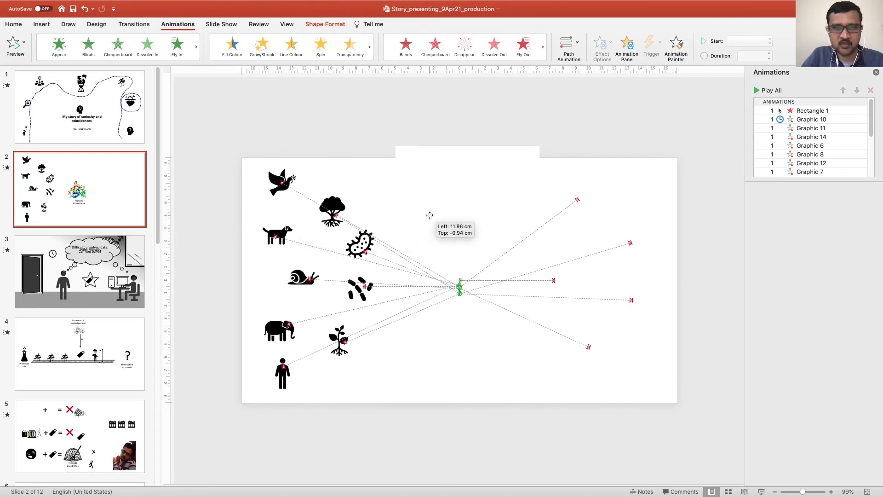
left_click(468, 276)
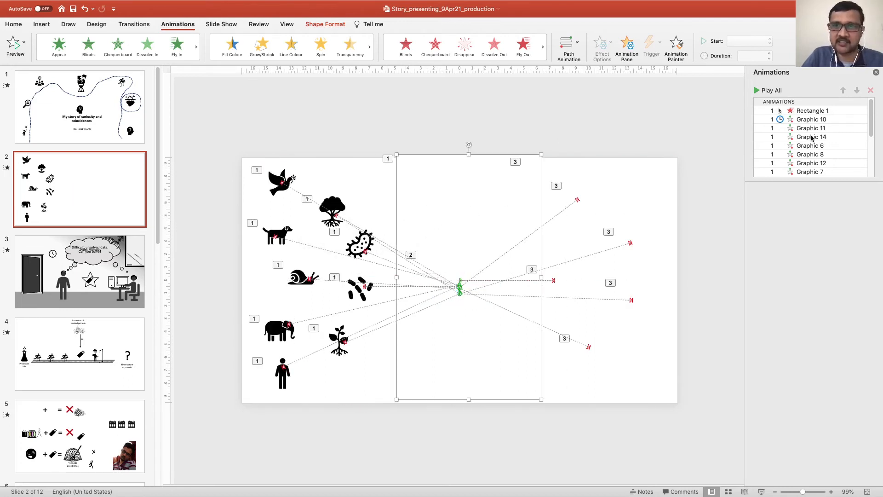
left_click(812, 110)
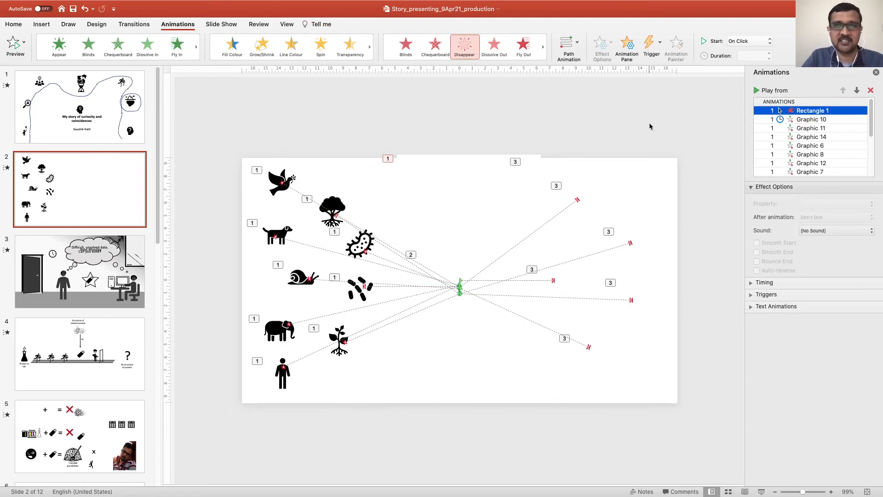
mouse_move(95, 276)
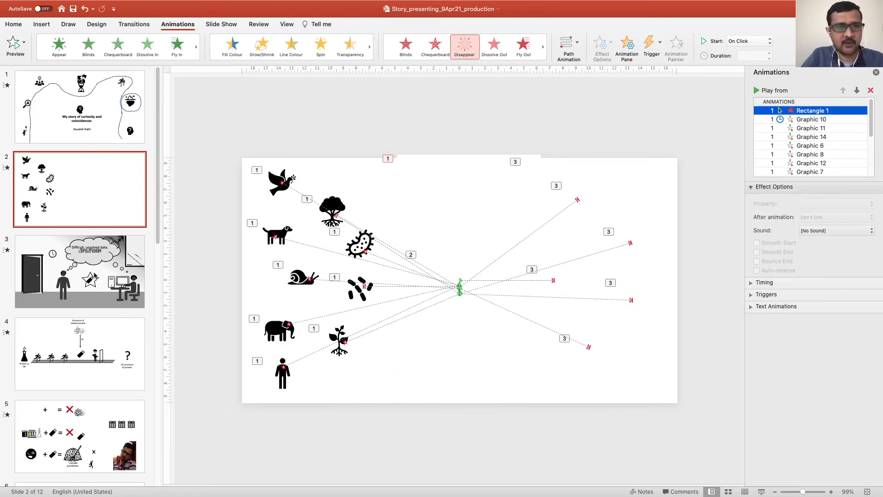
left_click(79, 271)
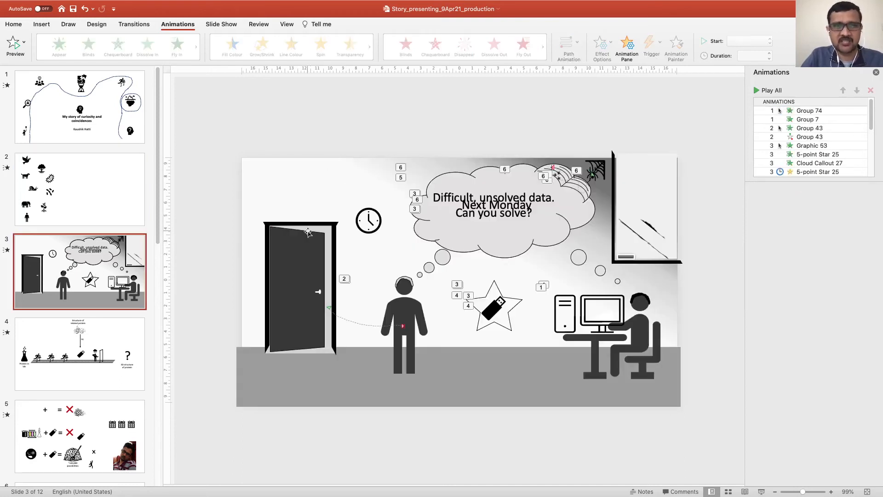
mouse_move(357, 208)
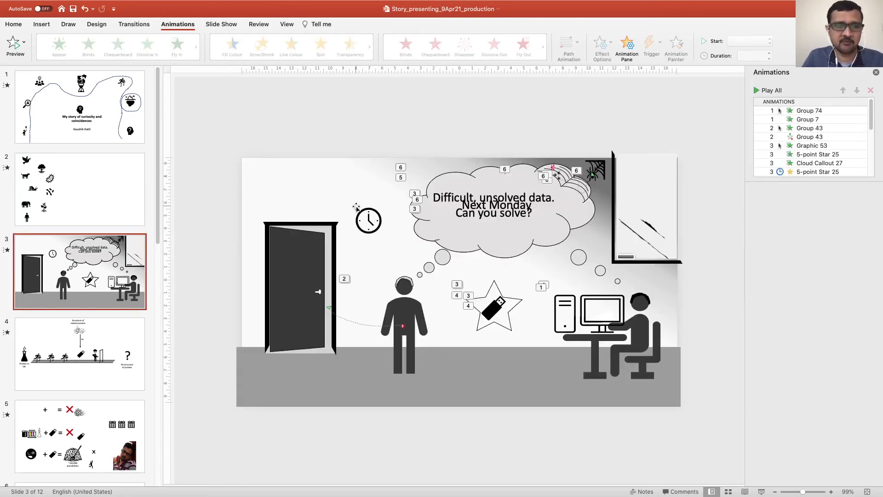
Lift the door panel and spider web above slide 3 to expose the layered objects.
left_click(300, 290)
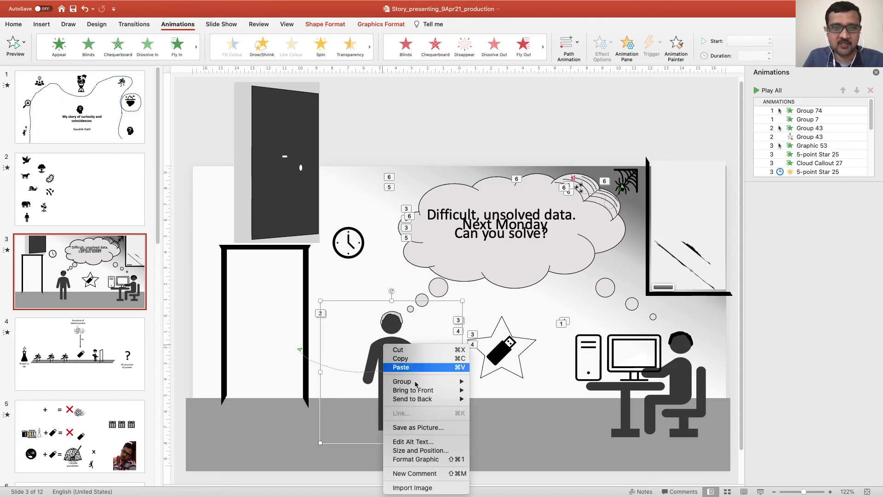
left_click(390, 366)
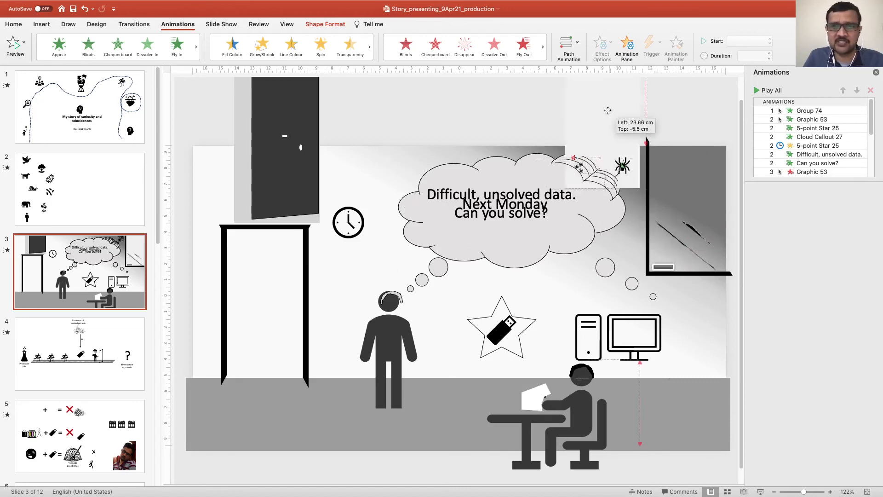
Move the diagonal glass shard above the slide, then return to title slide 1.
left_click_drag(608, 111, 665, 104)
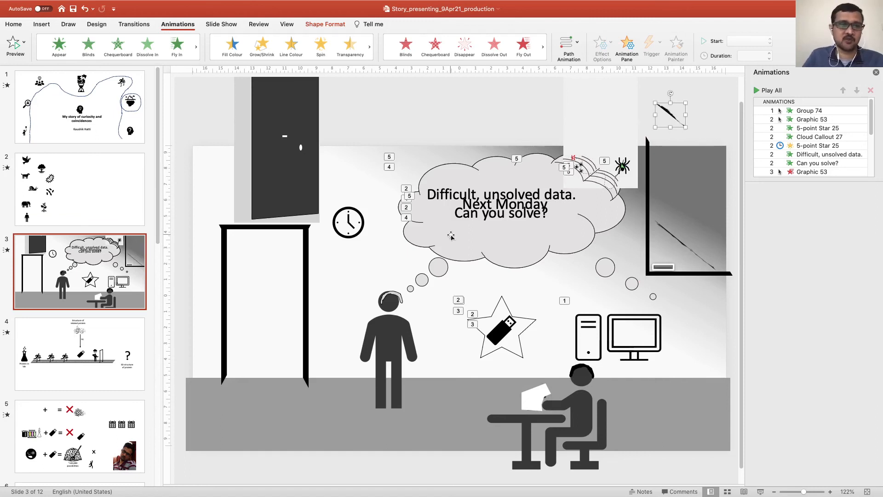
mouse_move(371, 251)
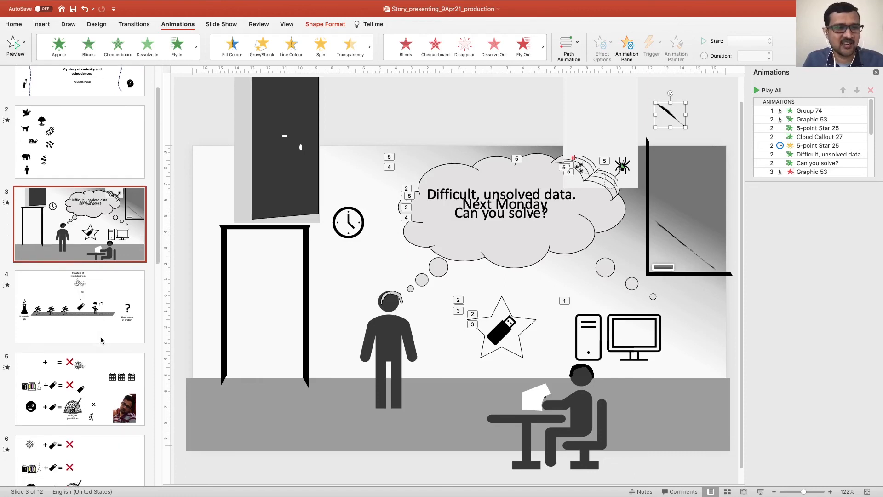
scroll("down", 3)
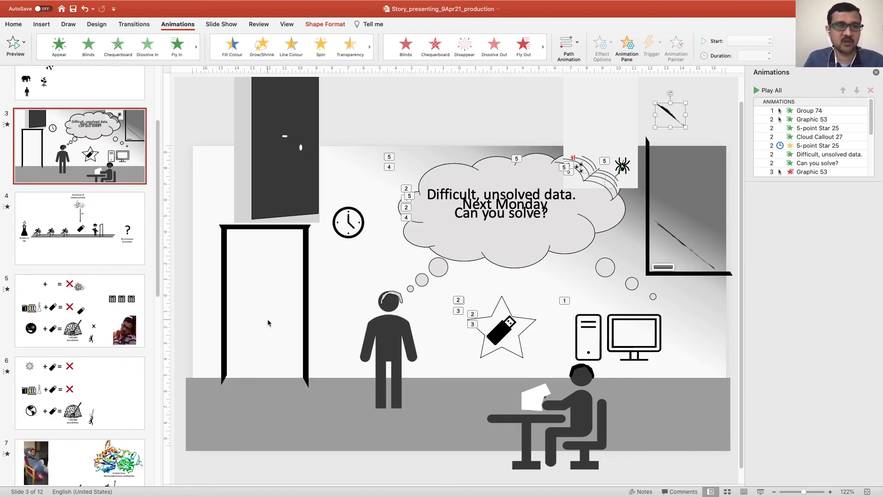
mouse_move(210, 332)
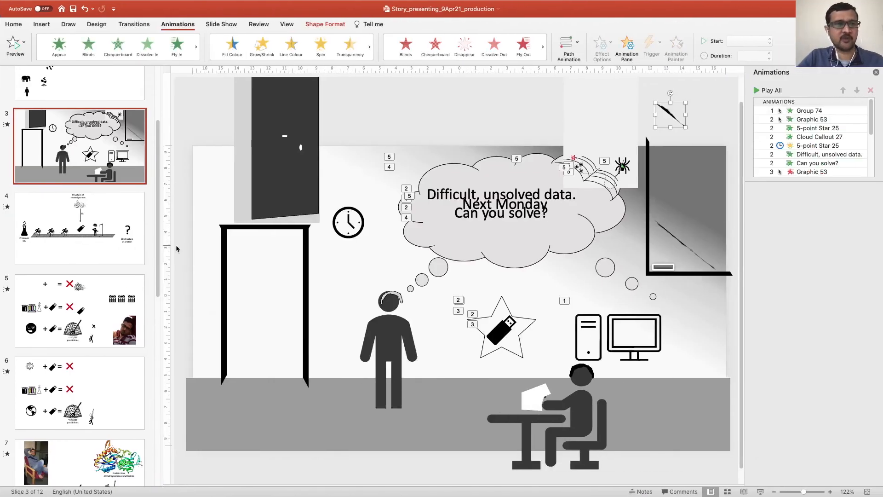
left_click(79, 106)
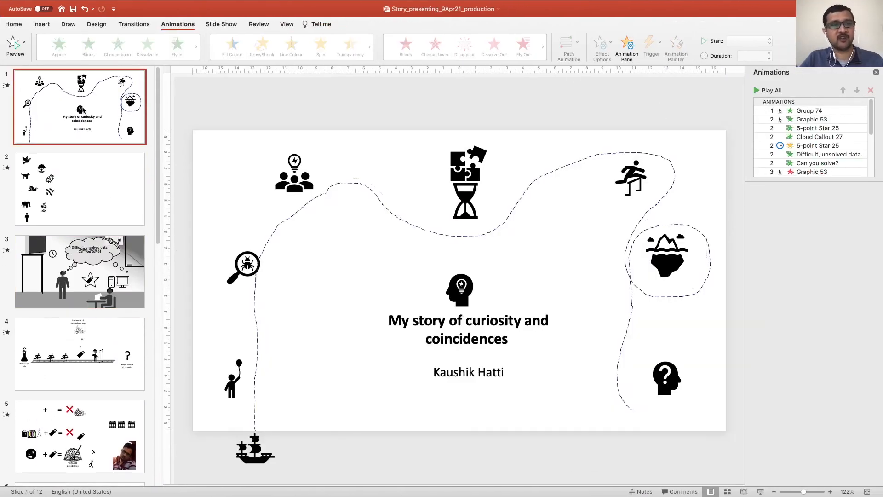